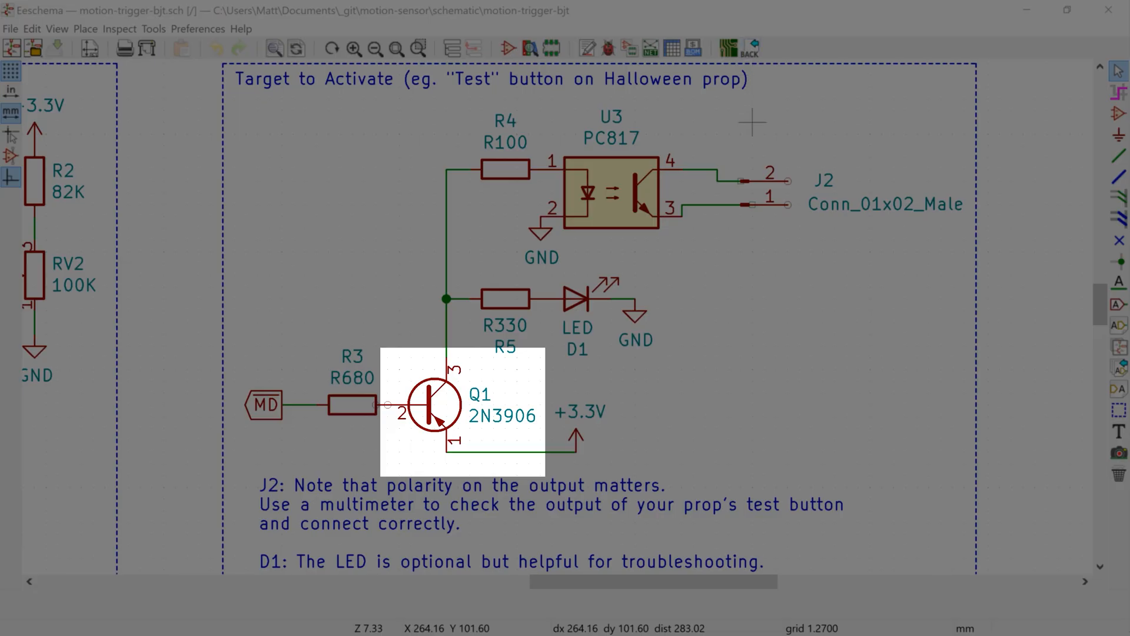
mouse_move(822, 417)
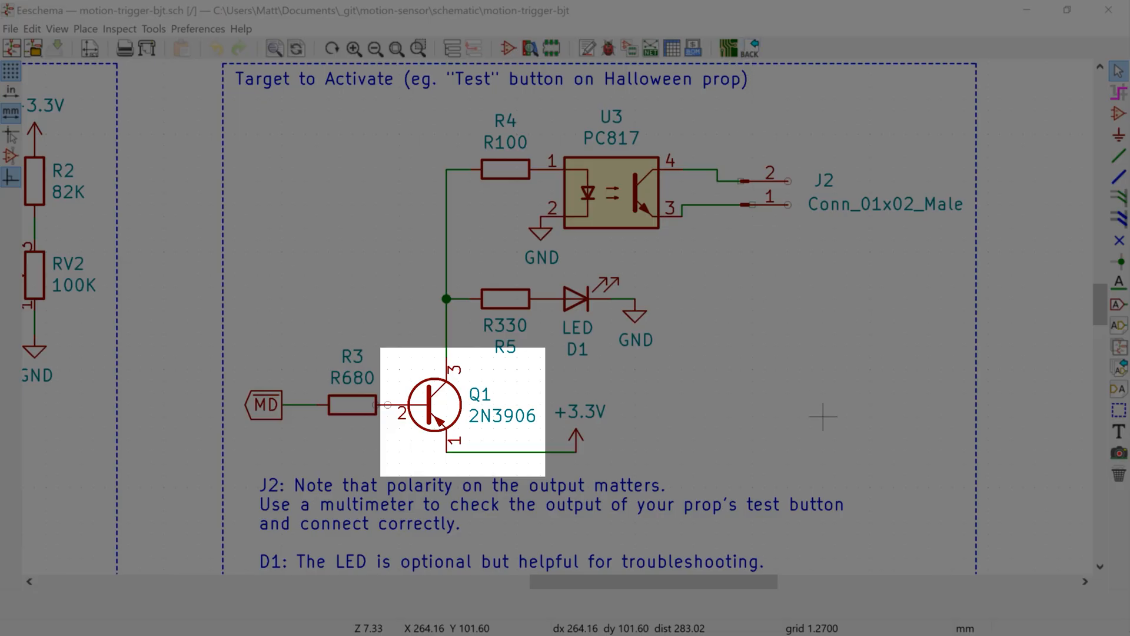
mouse_move(761, 240)
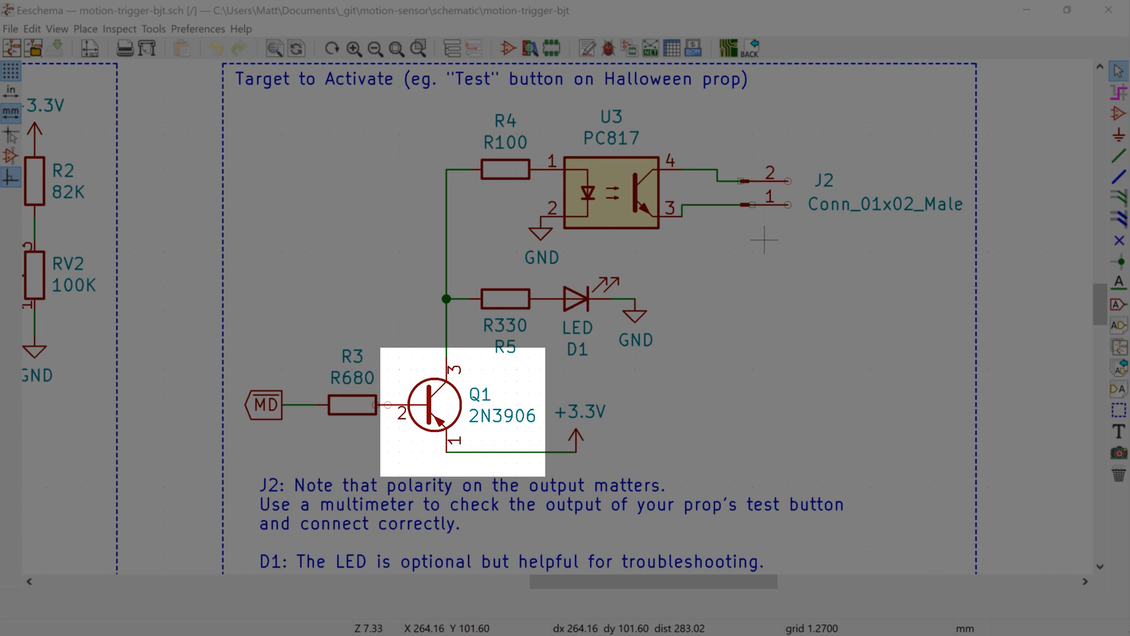
mouse_move(822, 417)
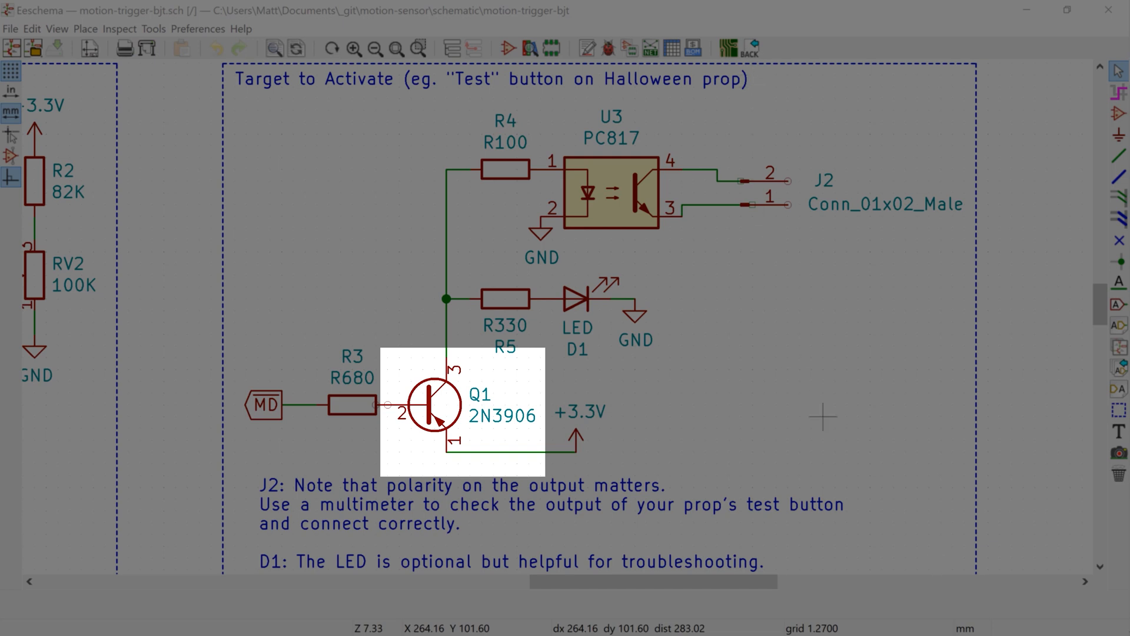
left_click(578, 411)
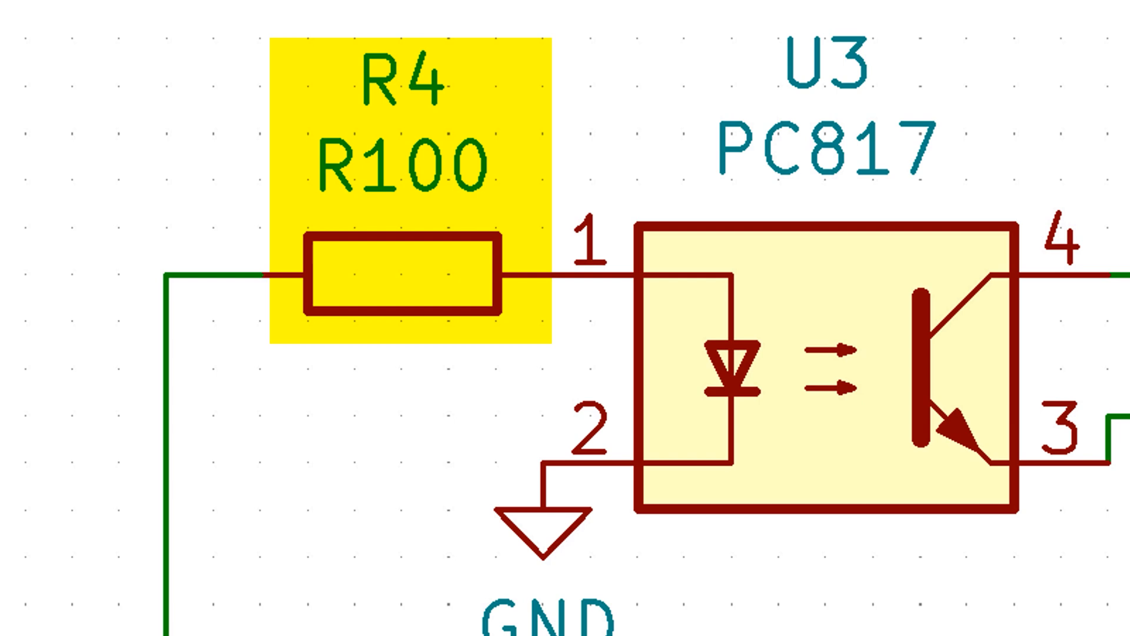
scroll("down", 3)
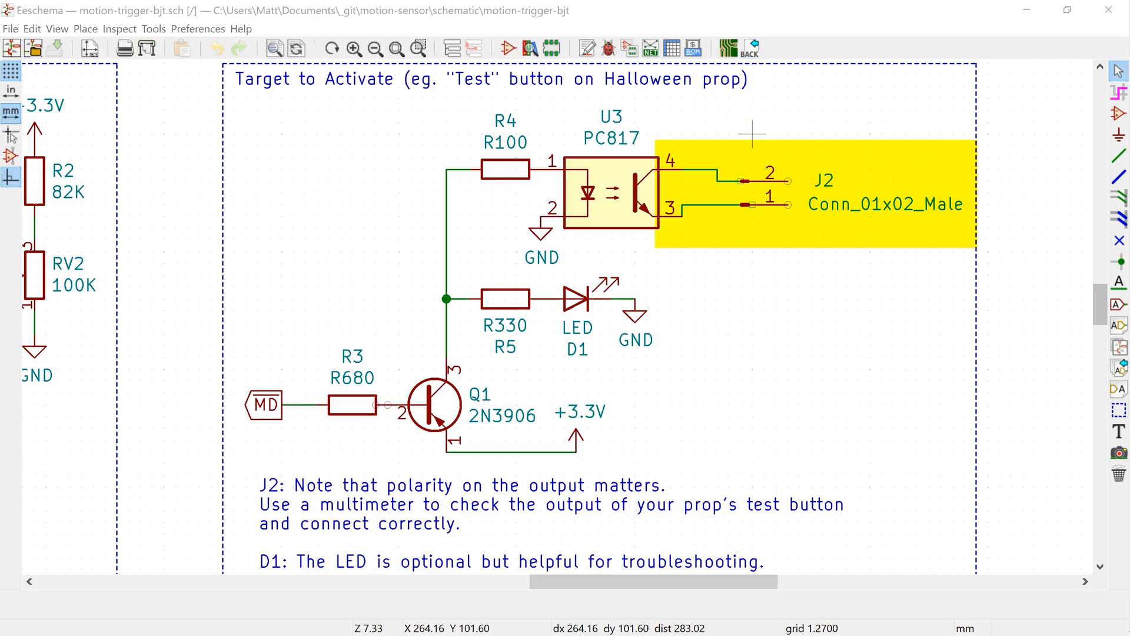
mouse_move(824, 417)
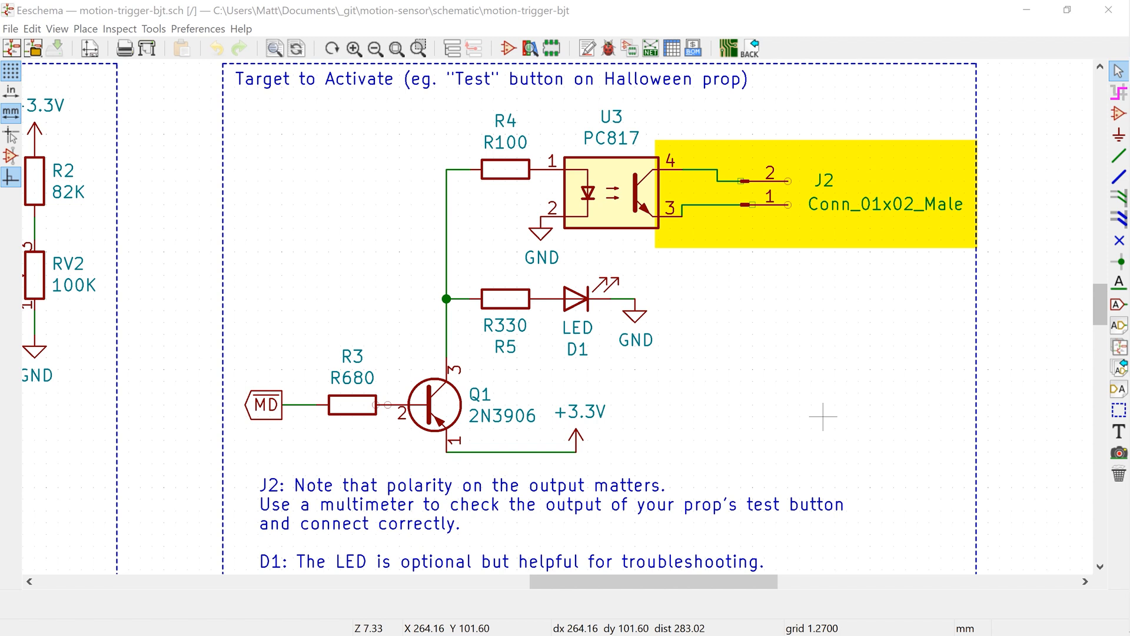
mouse_move(941, 557)
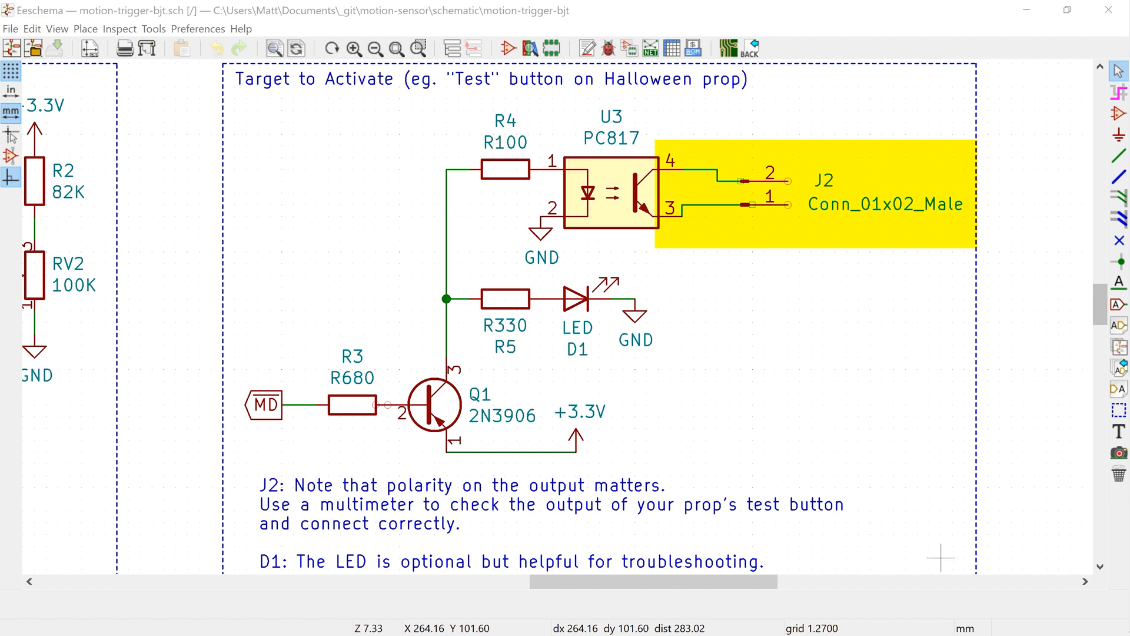
mouse_move(764, 240)
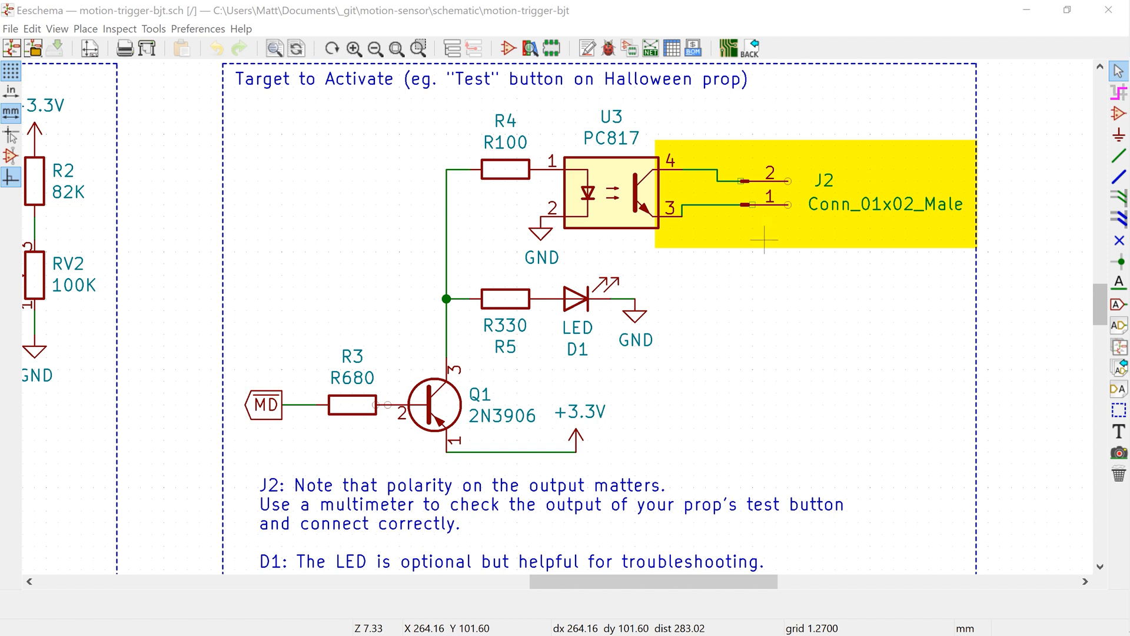
mouse_move(823, 417)
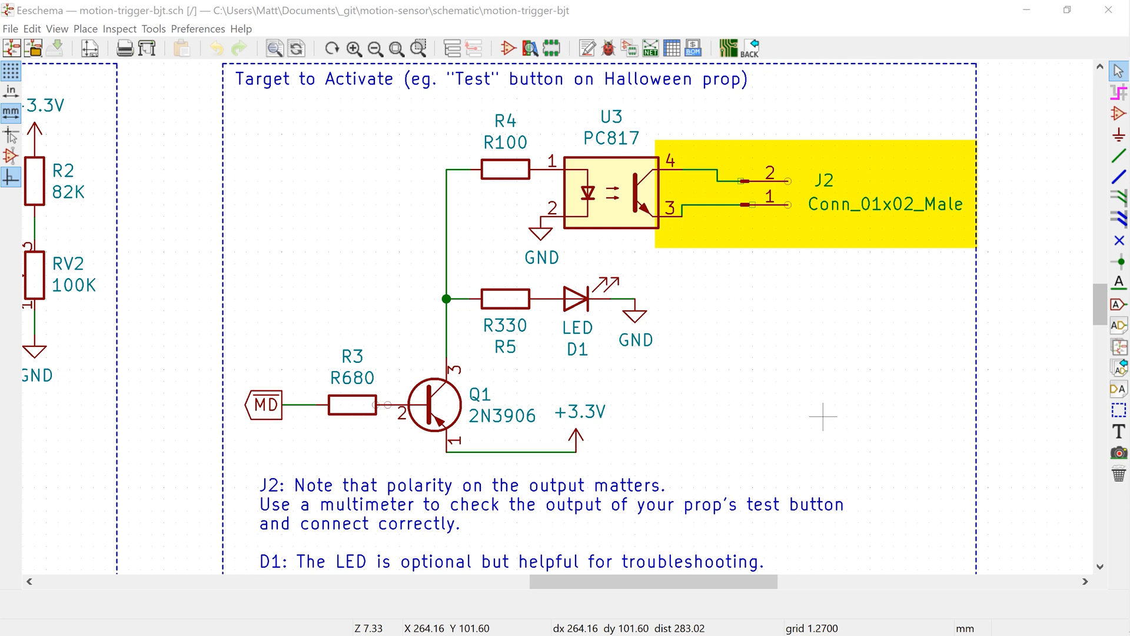